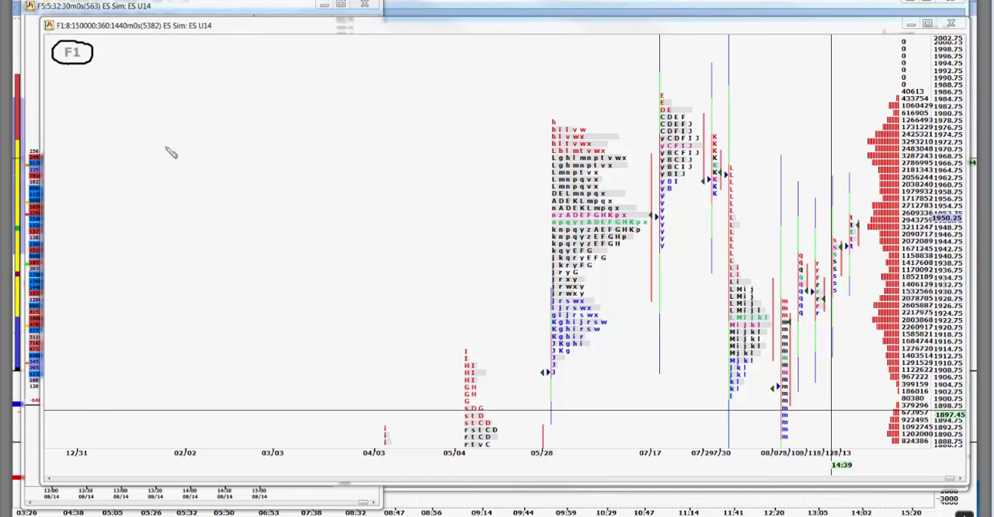
mouse_move(299, 180)
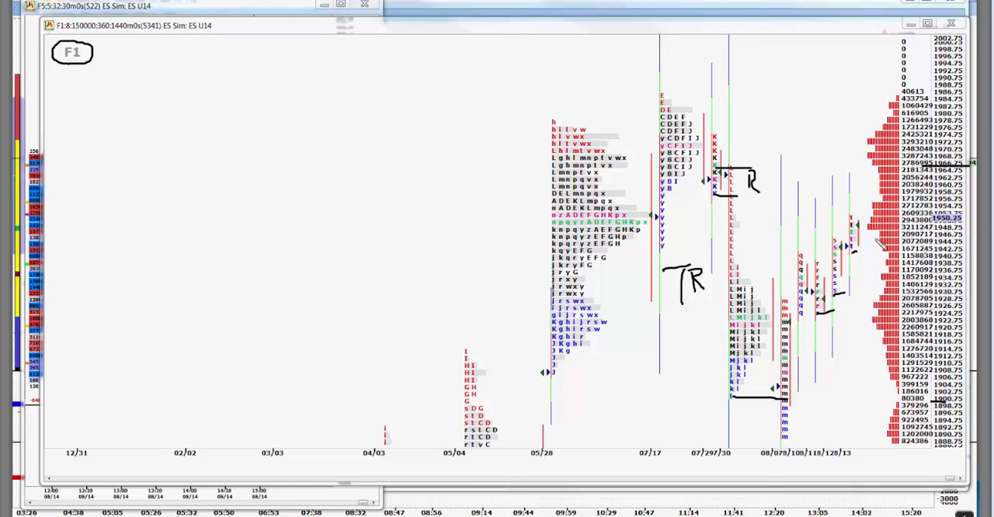
mouse_move(873, 243)
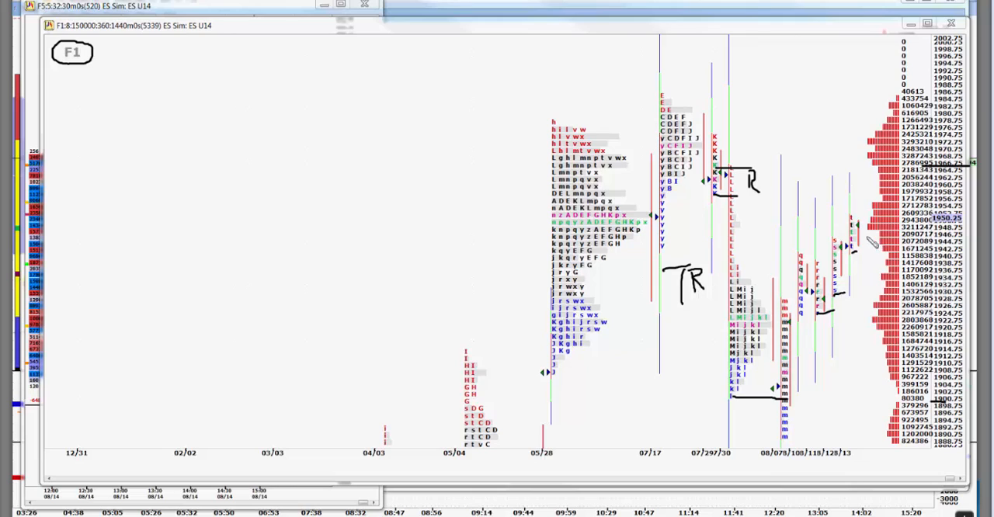
mouse_move(184, 143)
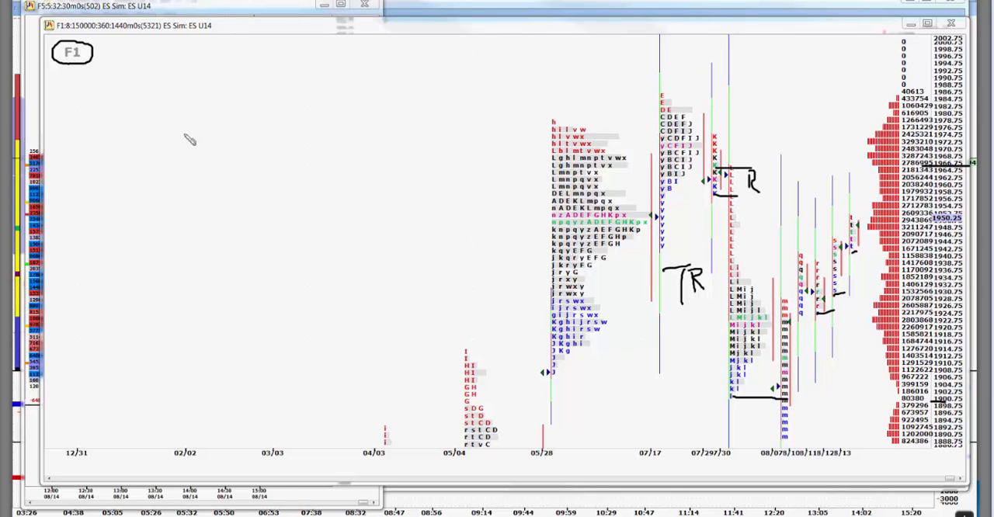
mouse_move(240, 148)
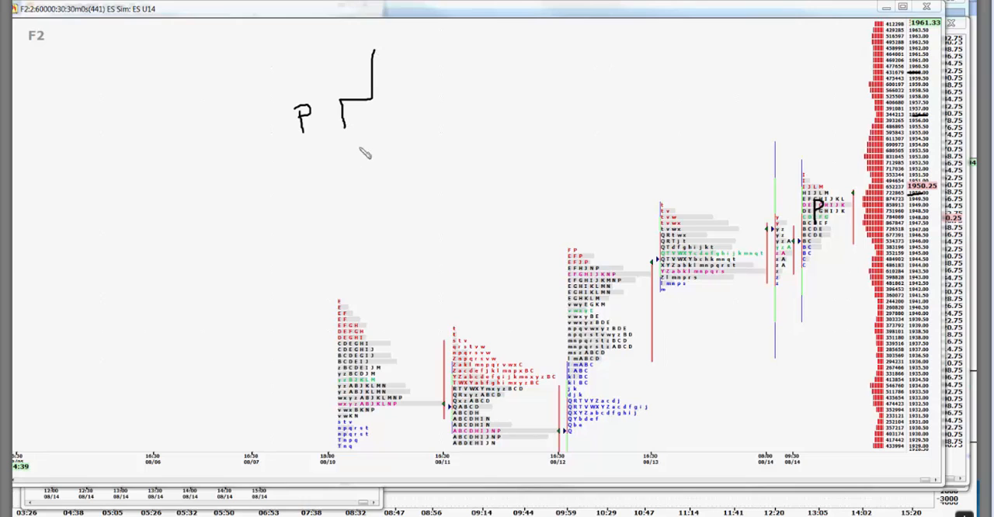
mouse_move(359, 99)
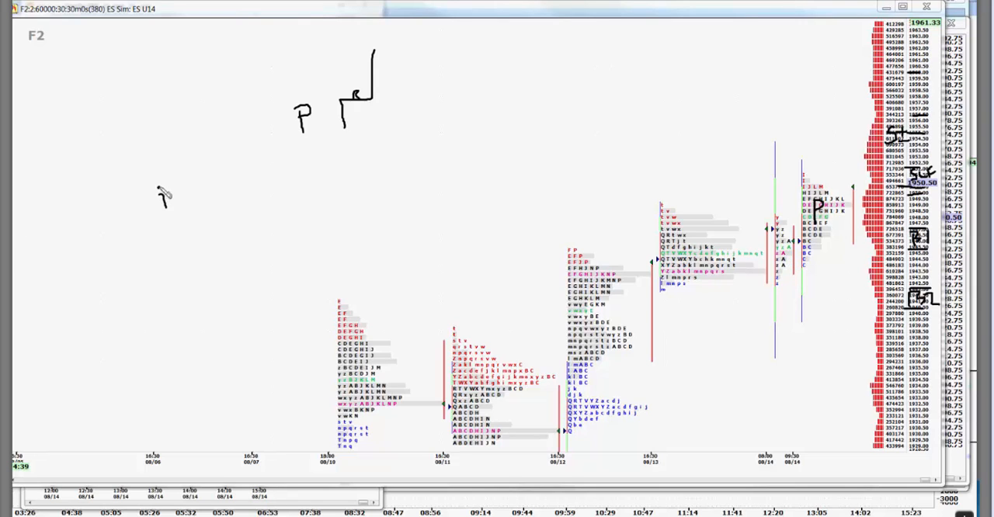
Handwrite the PPI news figure on the ES U14 chart with the pen.
drag(159, 193, 186, 200)
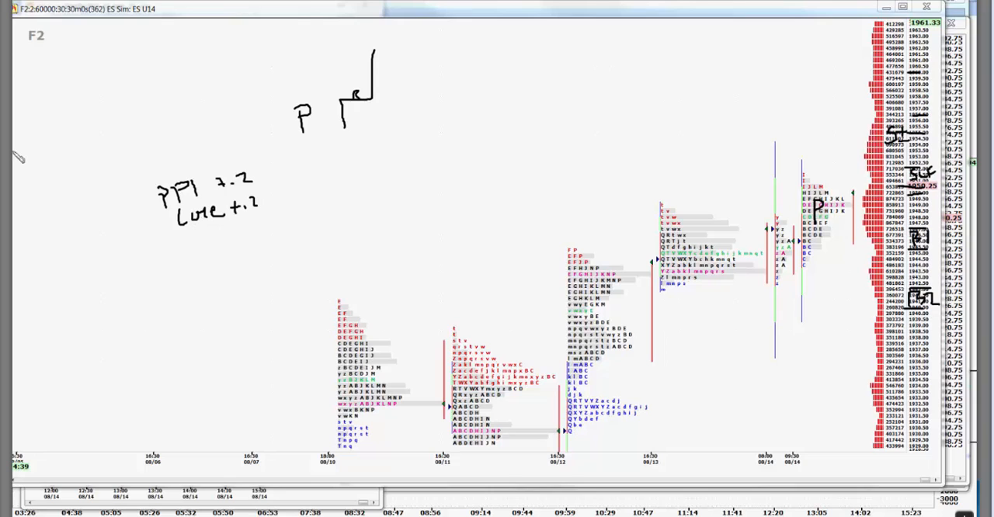
mouse_move(195, 246)
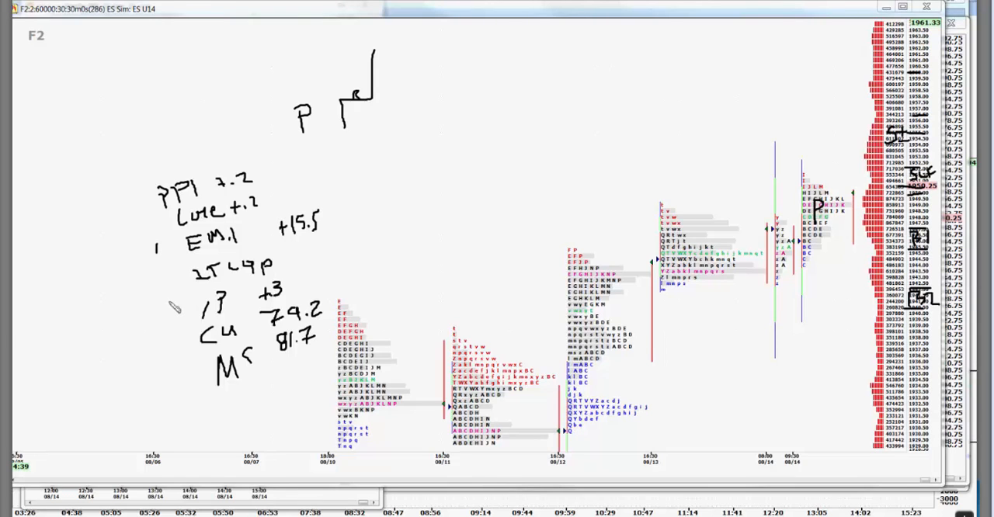
mouse_move(167, 315)
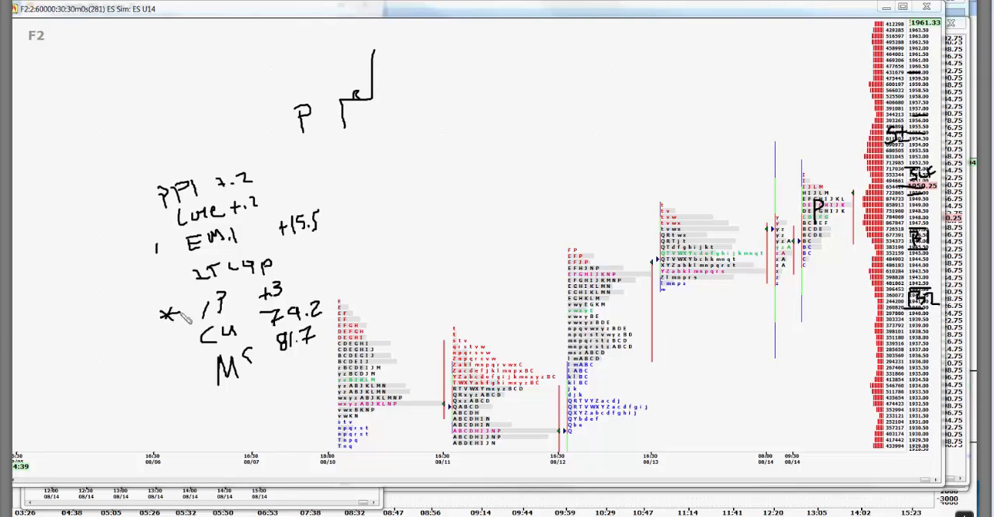
mouse_move(177, 384)
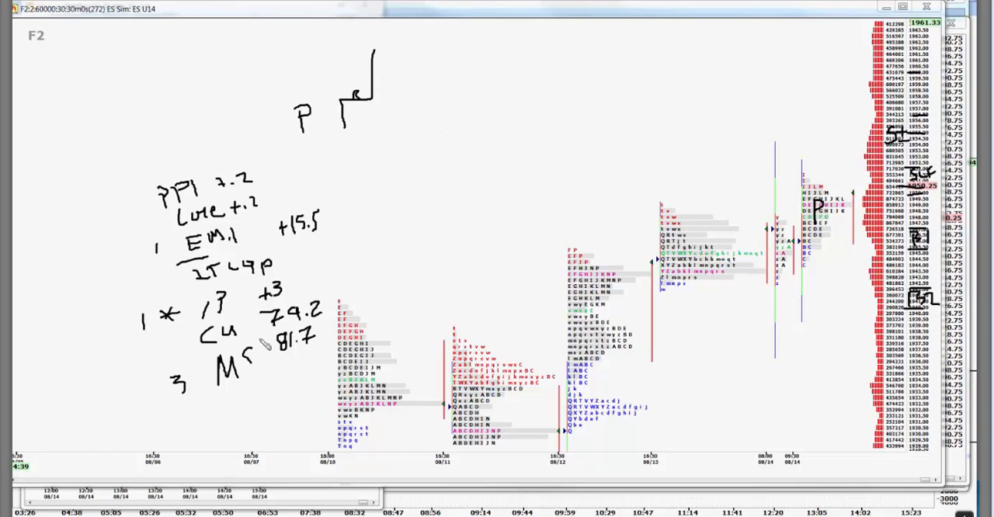
mouse_move(371, 281)
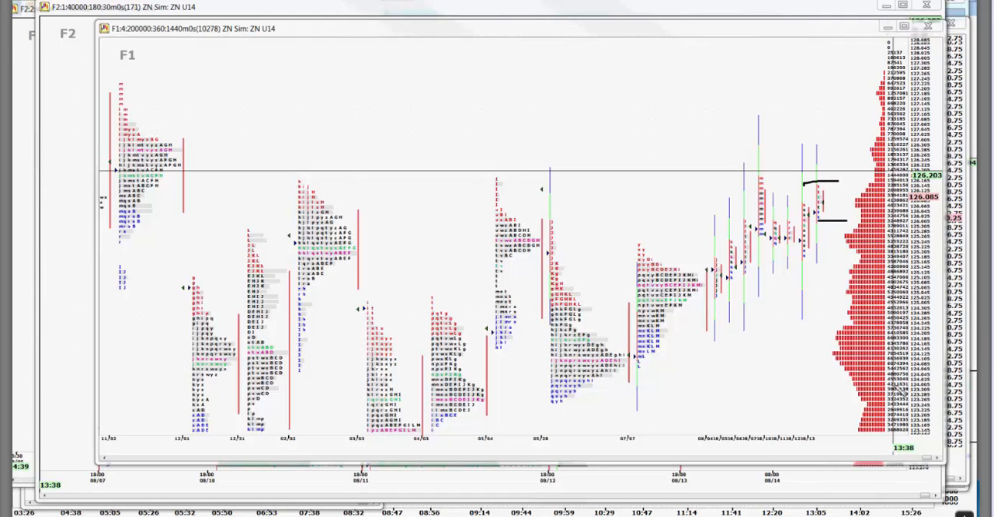
mouse_move(393, 76)
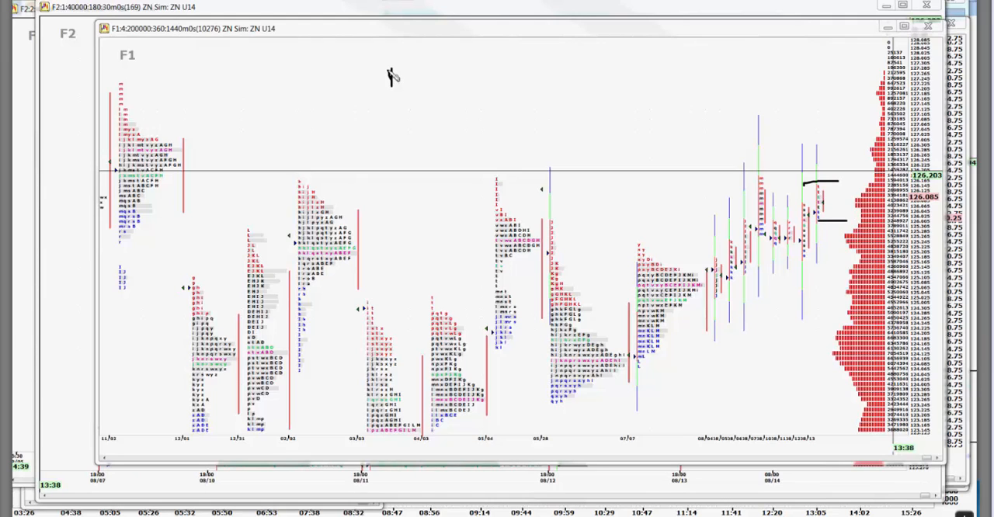
Handwrite 'News 1P' above the ZN profiles, then 'PD' below it, underlined.
drag(388, 82, 443, 89)
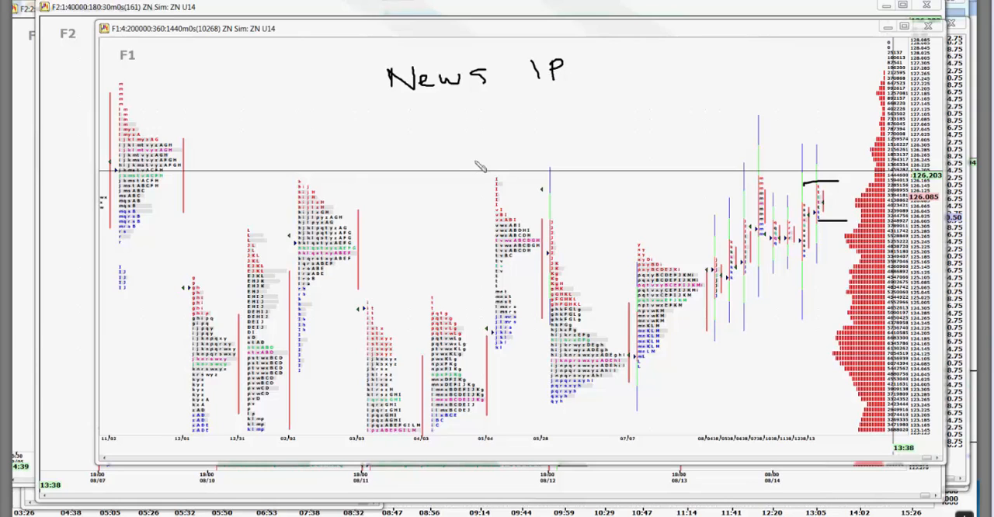
drag(485, 117, 503, 159)
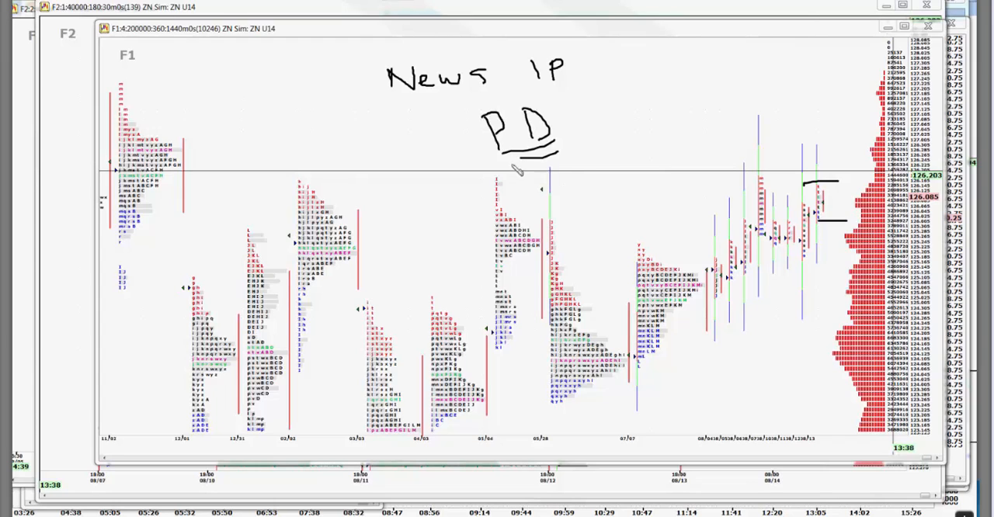
drag(505, 163, 551, 163)
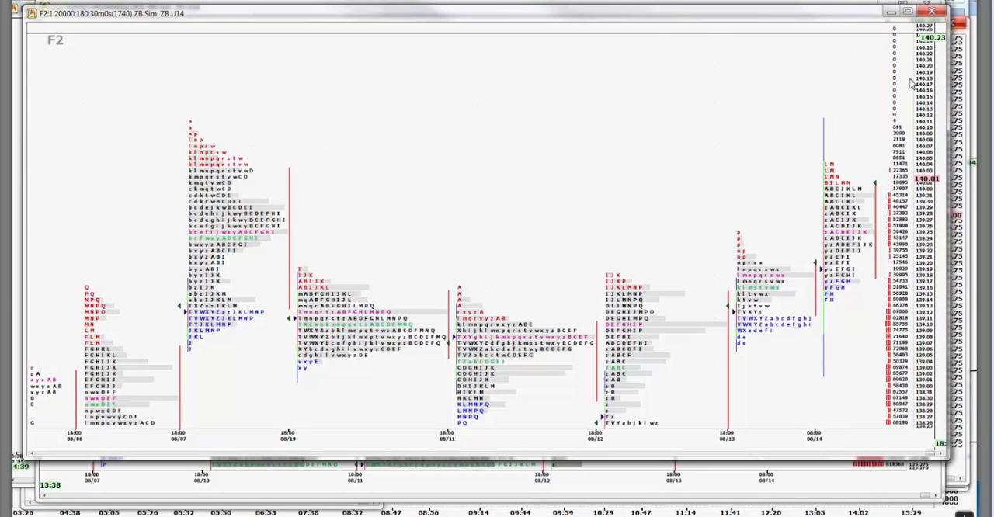
mouse_move(893, 81)
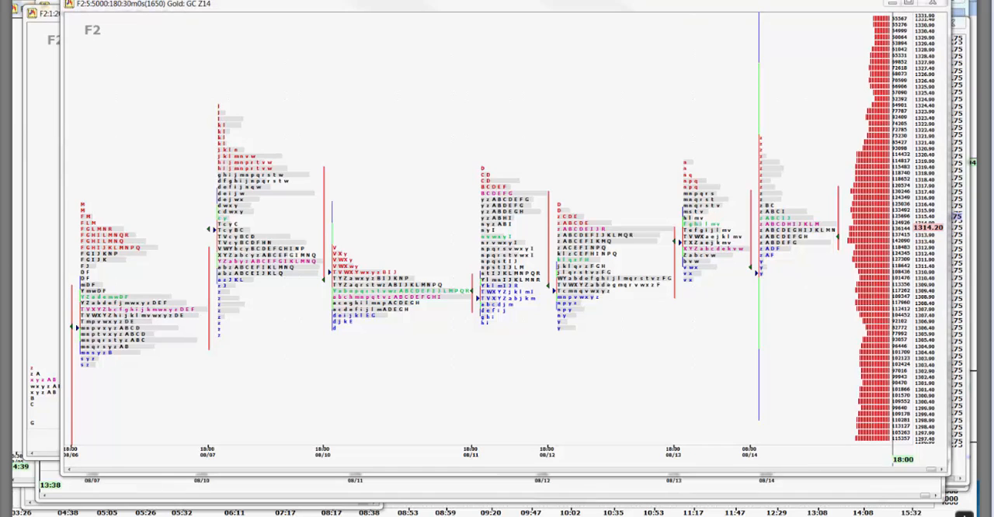
mouse_move(854, 185)
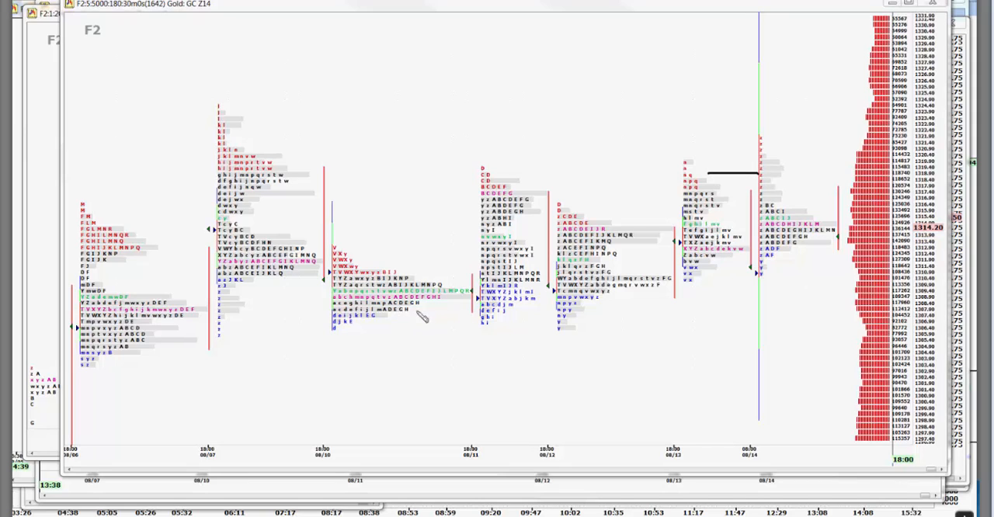
Drag across the Gold GC Z14 30-minute daily profiles while reviewing them.
drag(415, 314, 516, 312)
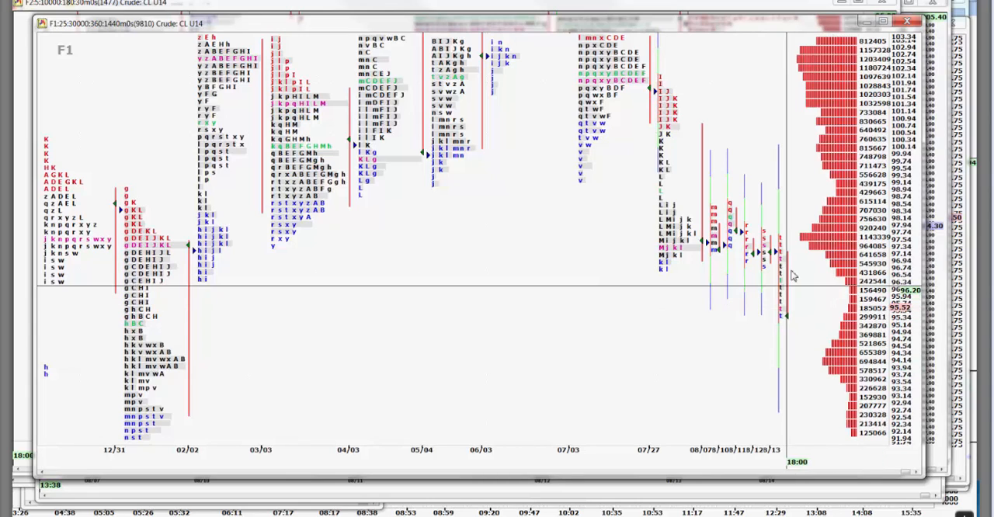
mouse_move(789, 276)
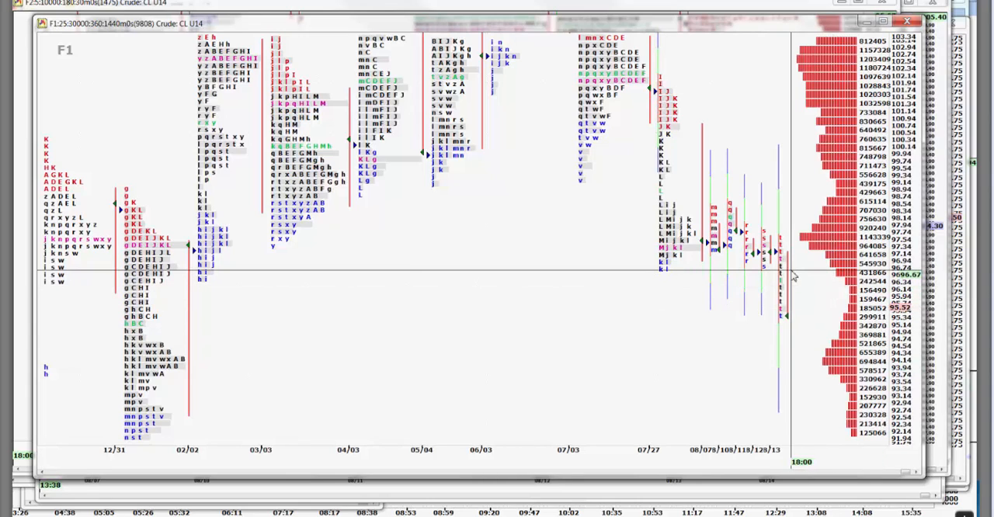
mouse_move(562, 288)
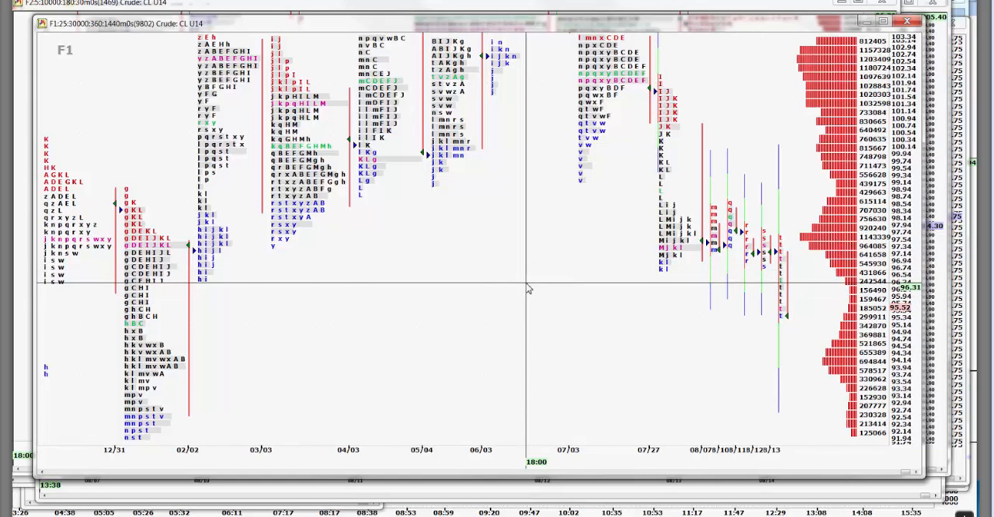
mouse_move(636, 305)
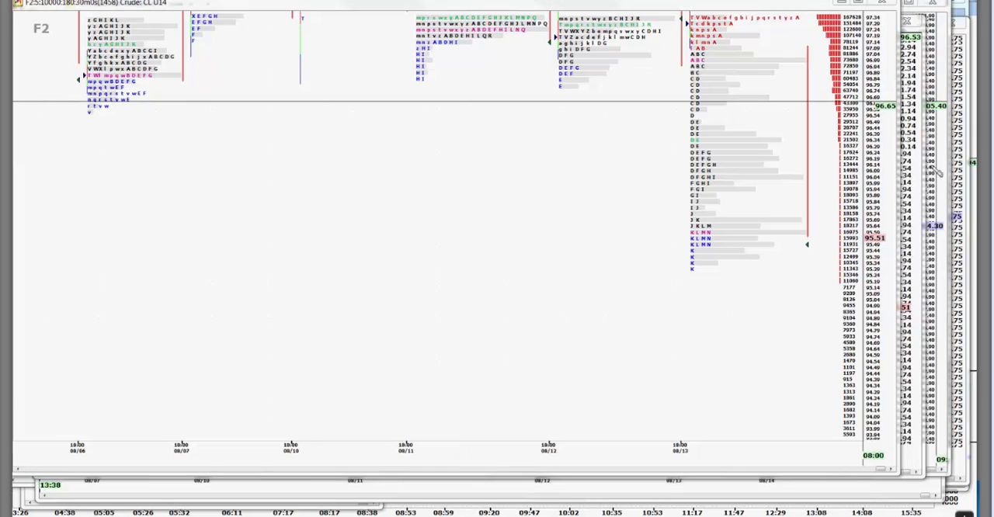
mouse_move(916, 194)
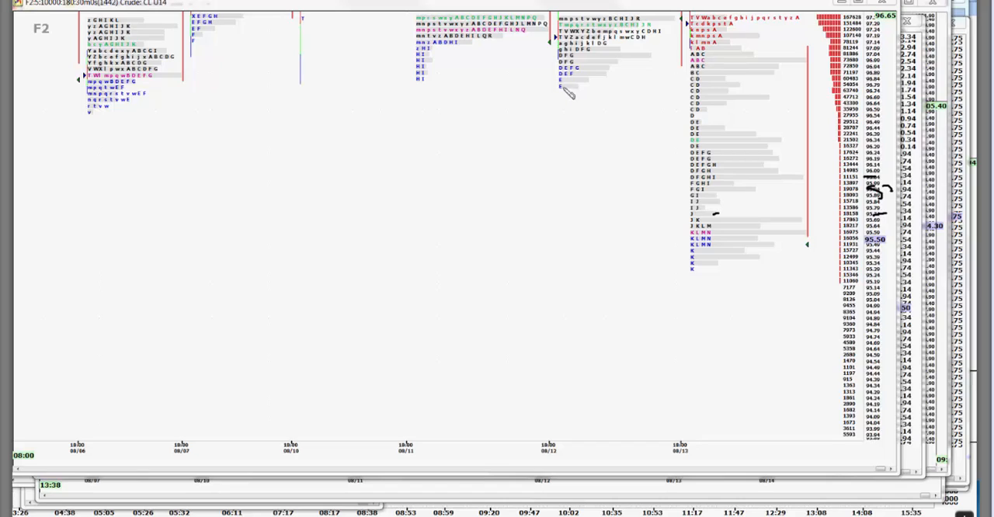
mouse_move(619, 153)
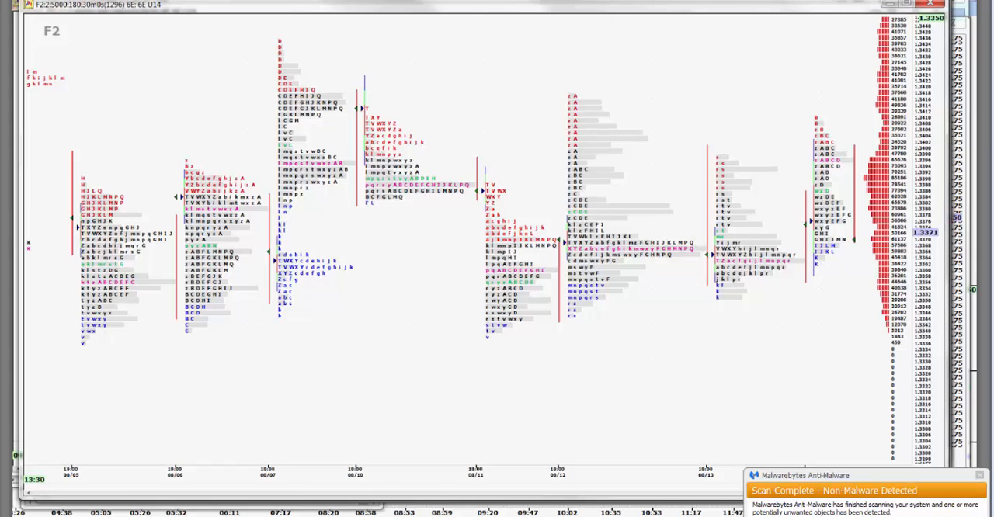
mouse_move(877, 294)
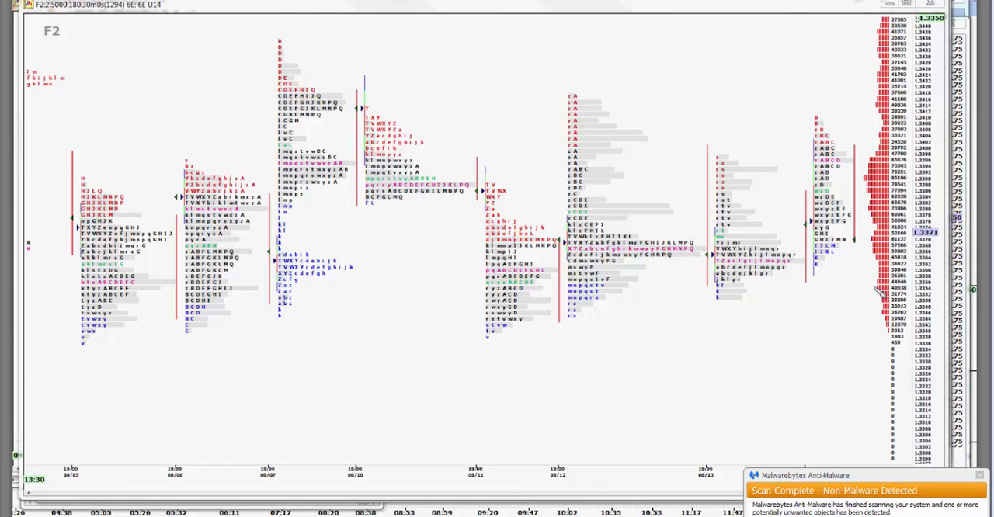